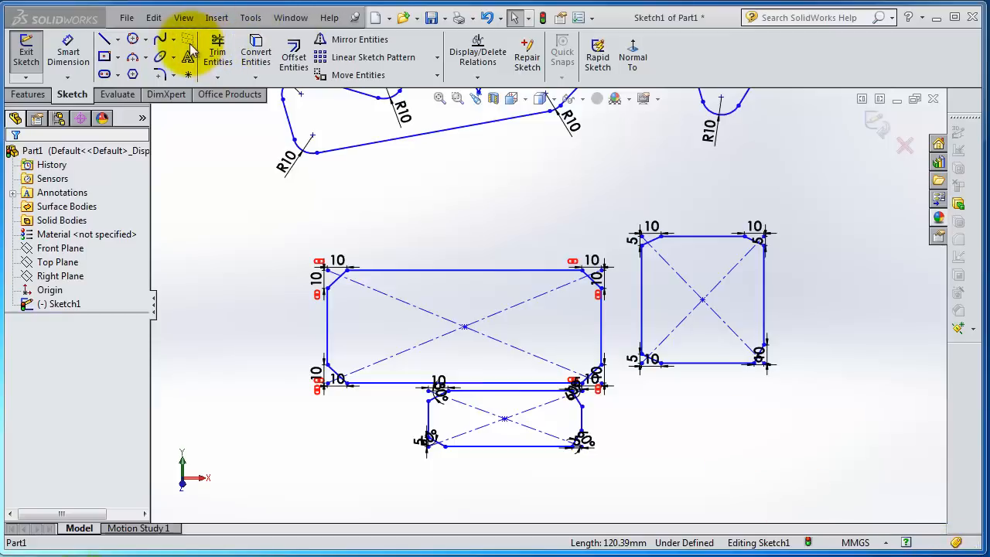
pyautogui.moveTo(189, 59)
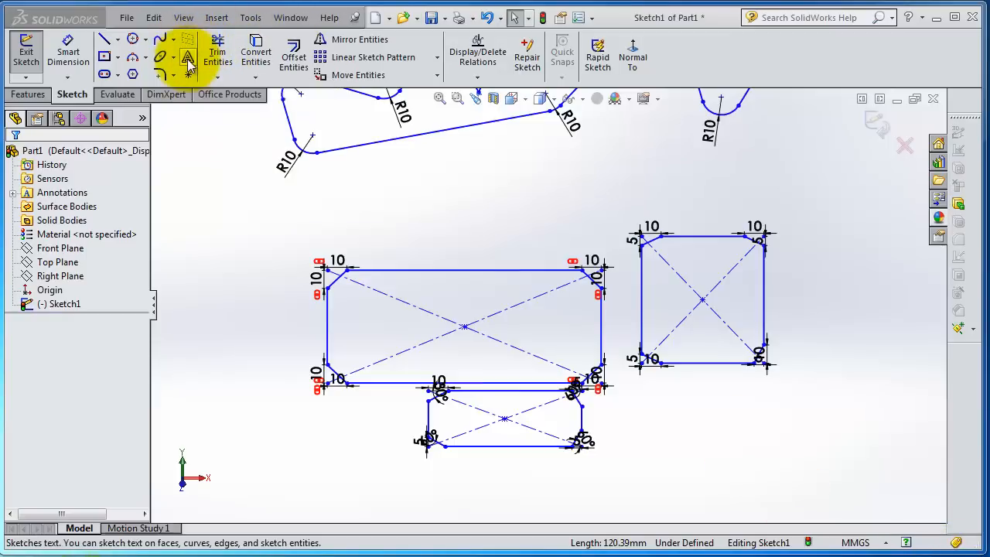
pyautogui.moveTo(626, 358)
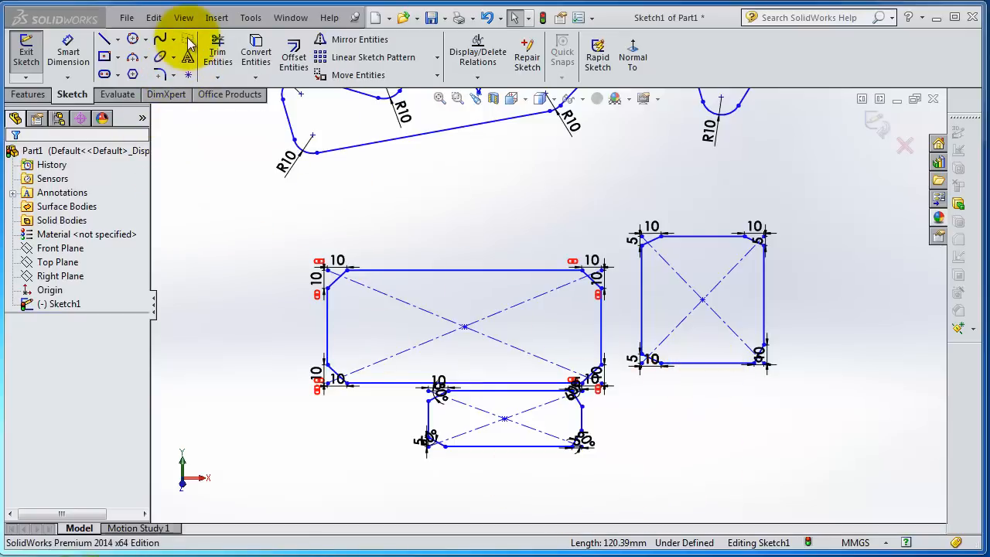
pyautogui.moveTo(188, 56)
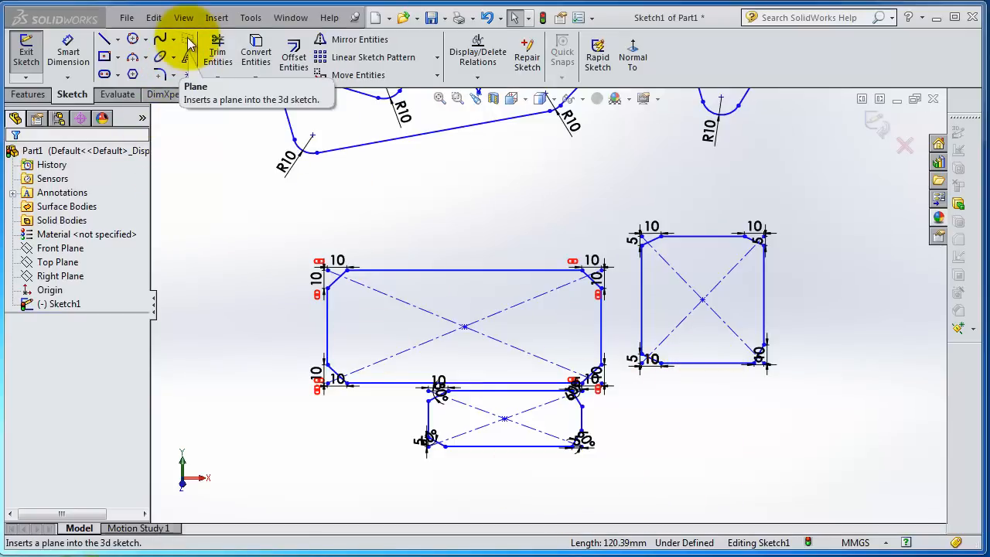
pyautogui.moveTo(553, 430)
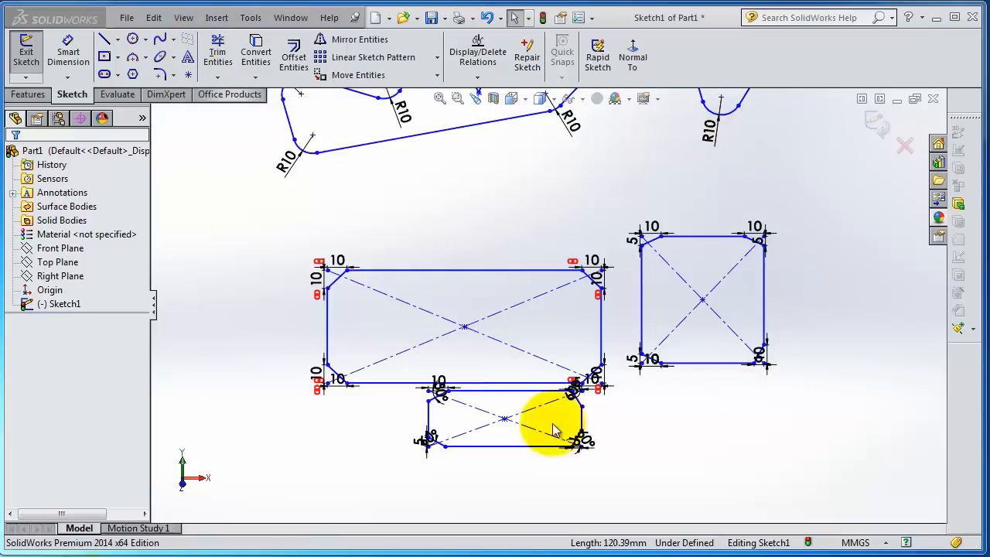
pyautogui.moveTo(640, 492)
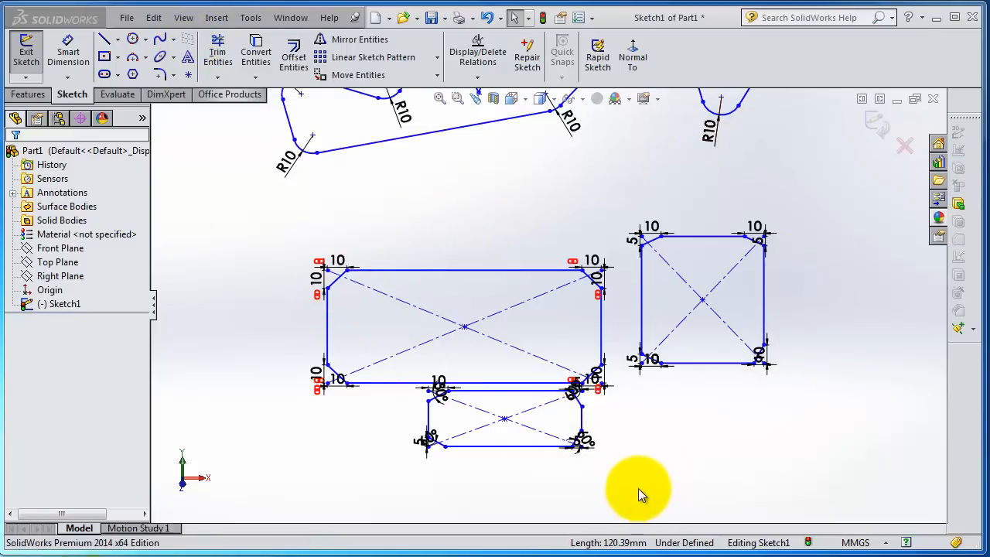
pyautogui.moveTo(863, 151)
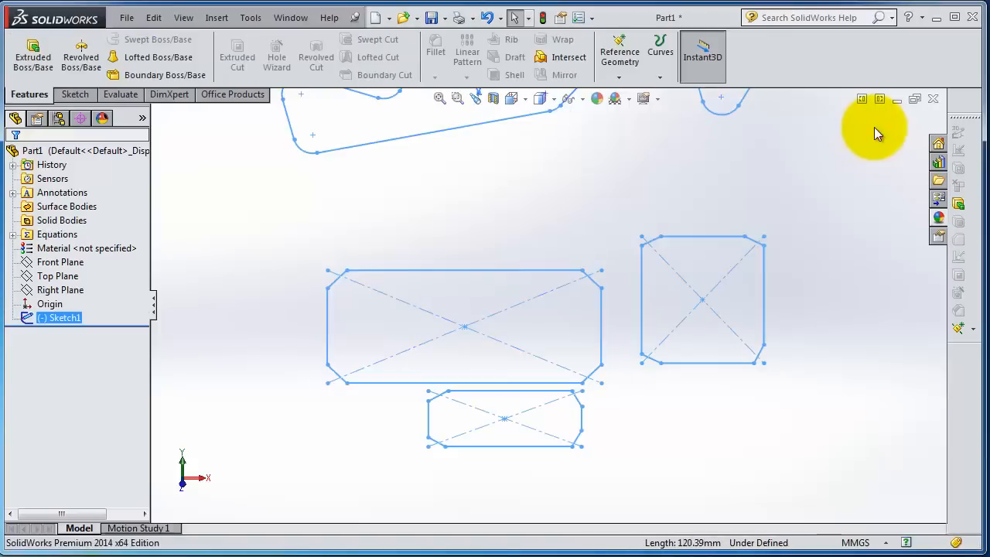
pyautogui.moveTo(199, 173)
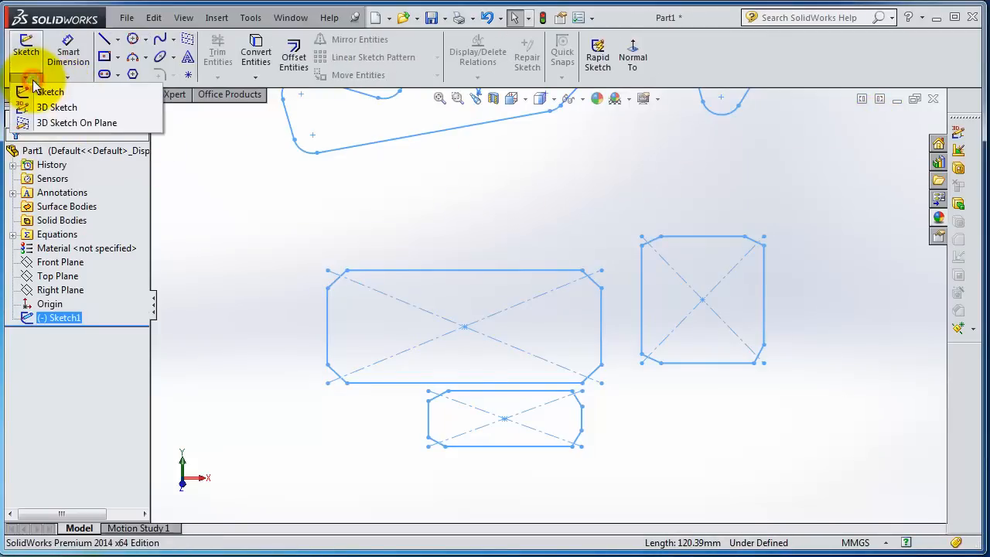
pyautogui.moveTo(84, 124)
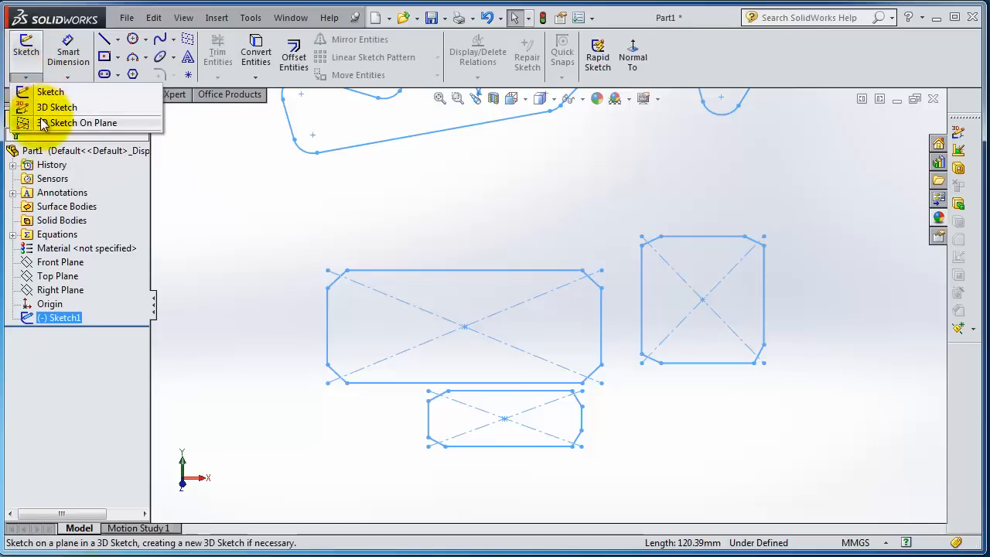
pyautogui.moveTo(55, 107)
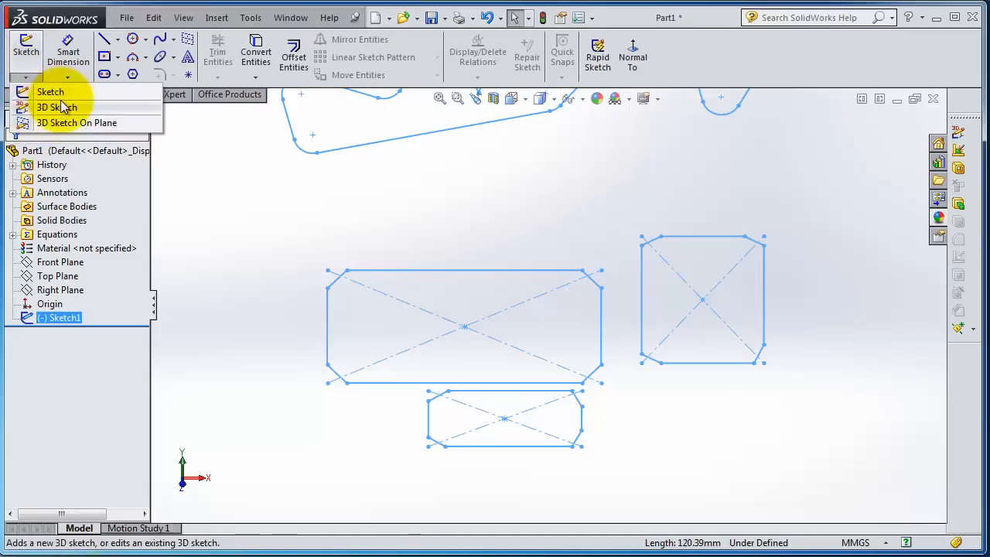
pyautogui.moveTo(49, 93)
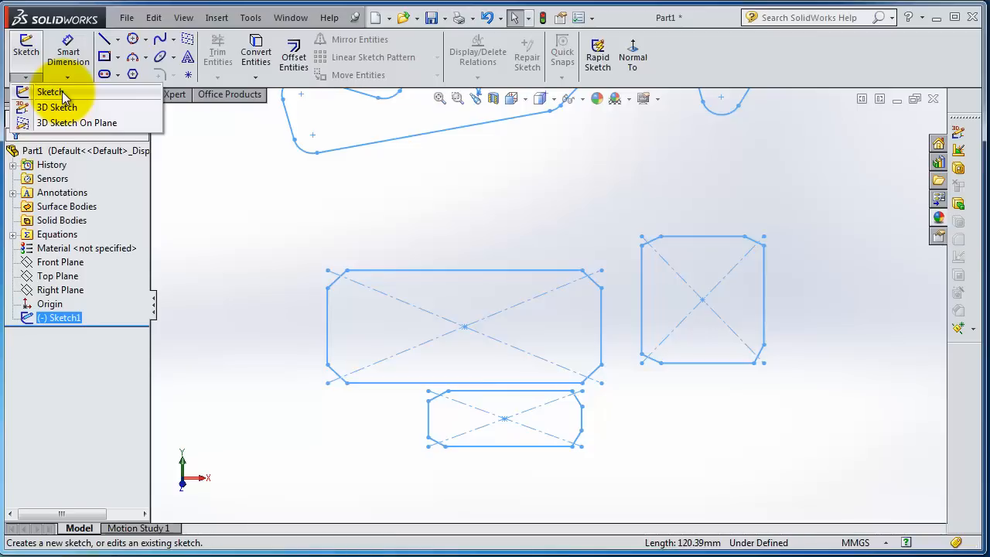
pyautogui.moveTo(56, 108)
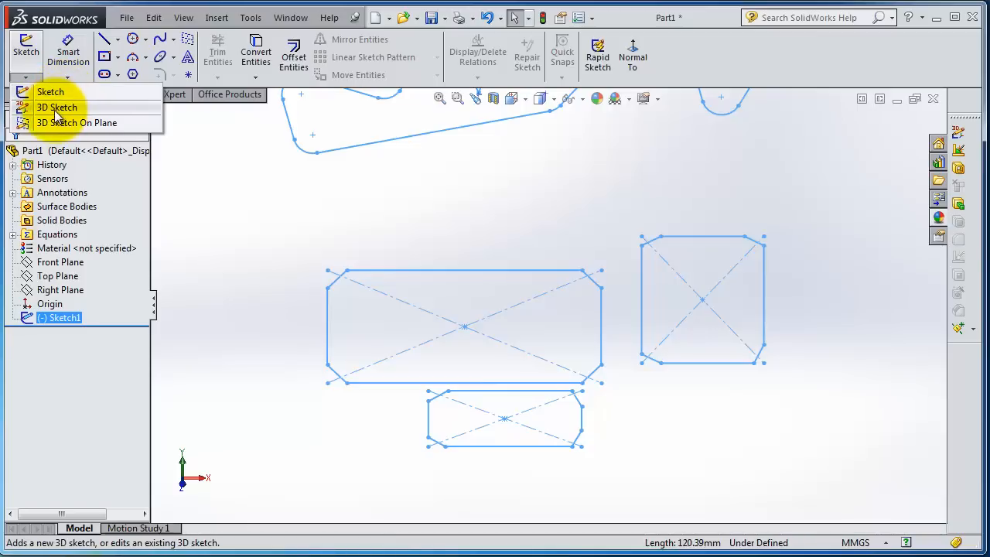
pyautogui.moveTo(56, 108)
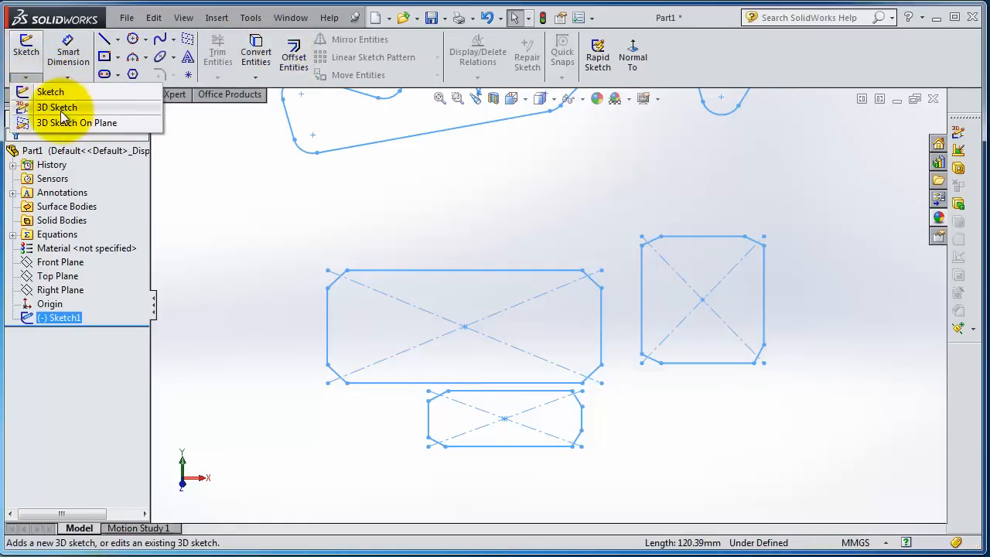
pyautogui.moveTo(78, 122)
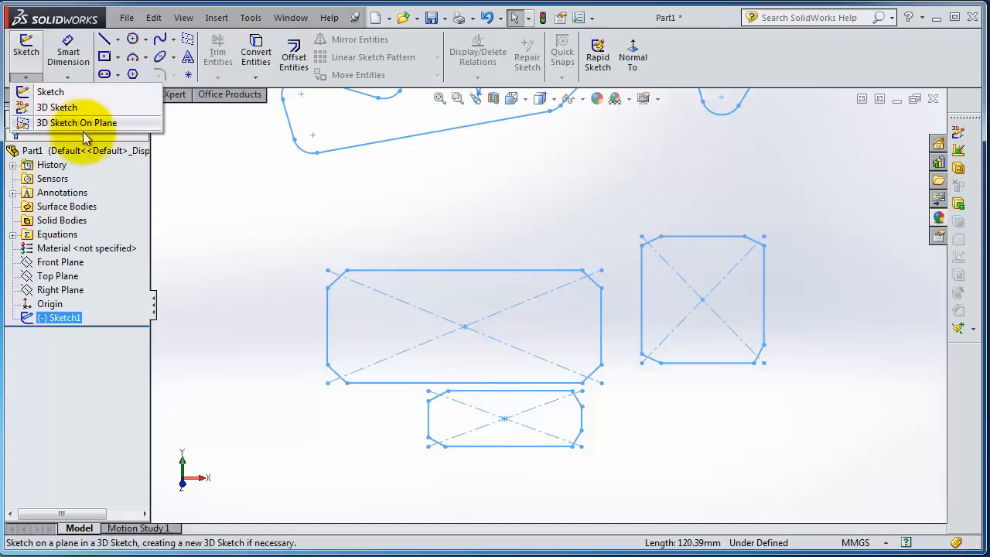
pyautogui.moveTo(56, 107)
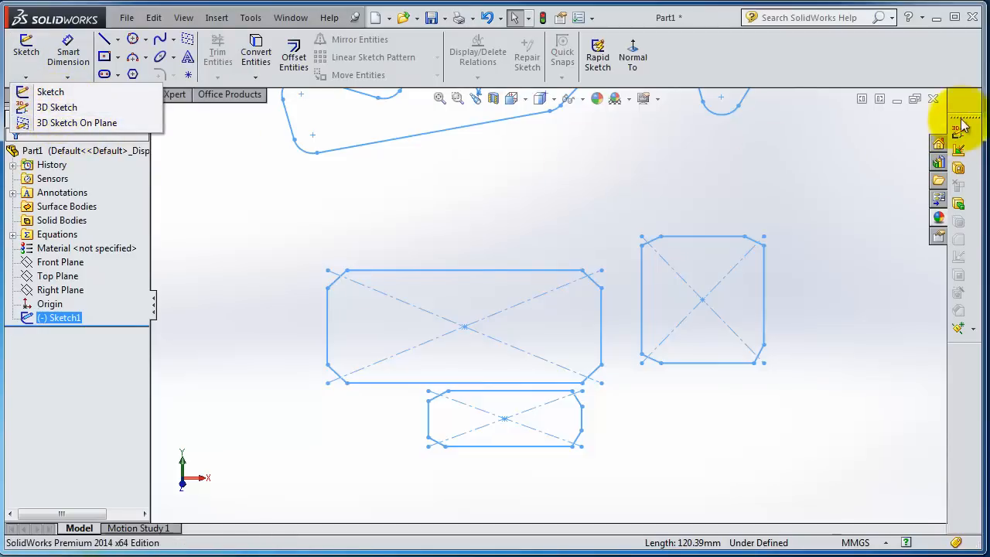
pyautogui.moveTo(56, 107)
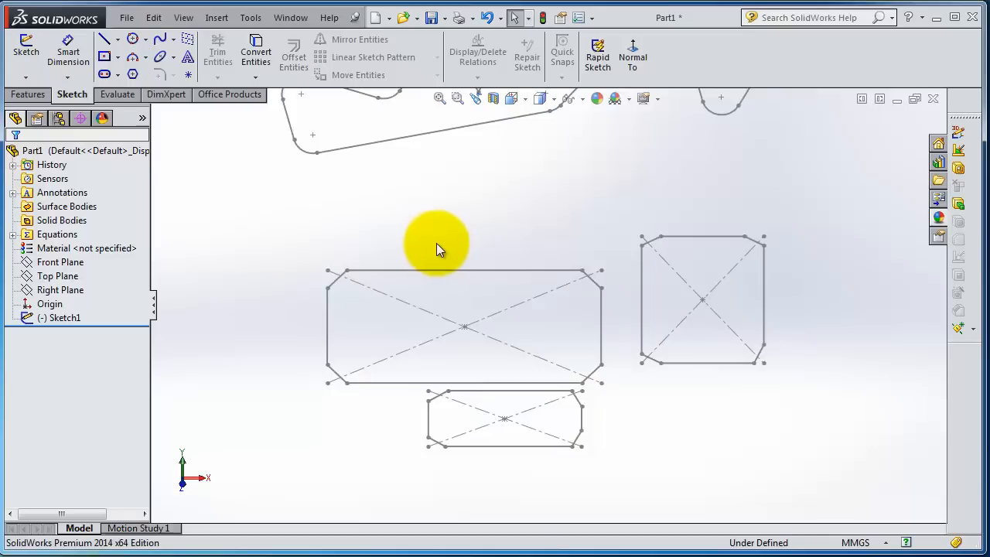
pyautogui.moveTo(28, 95)
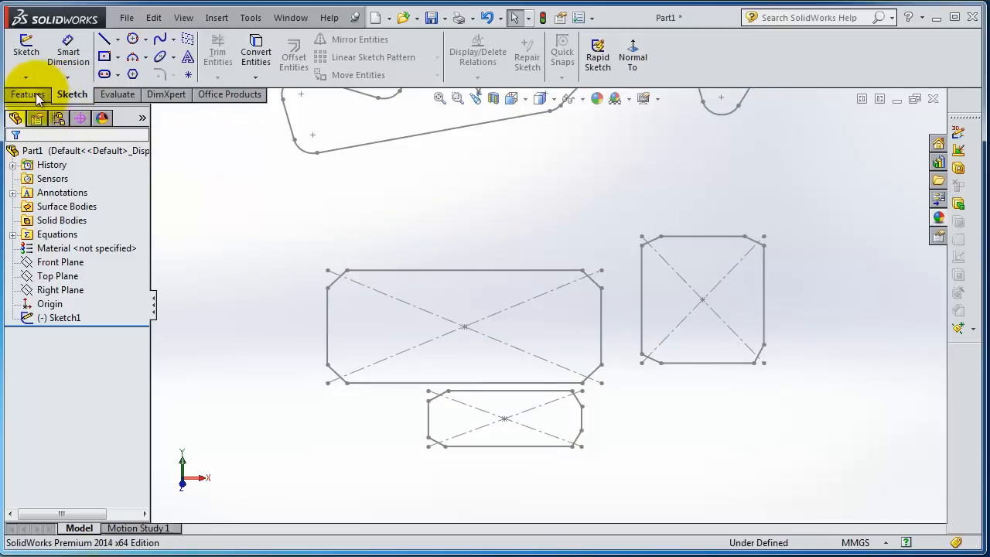
# - Reopen Sketch1 for editing from the Sketch dropdown
pyautogui.click(26, 77)
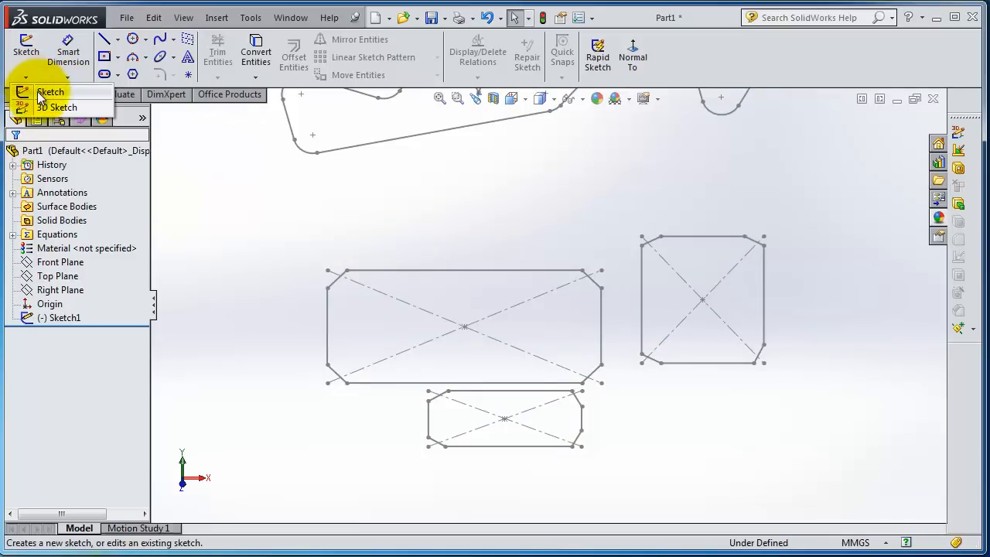
pyautogui.click(51, 93)
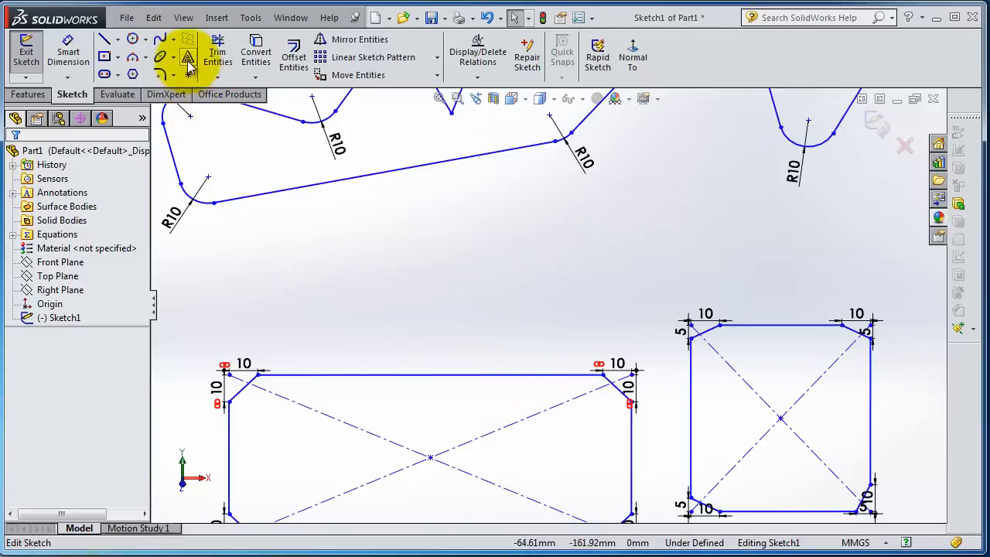
# - Add sketch text 'SolidWorks Tutorial' using the large rectangle's top edge as its curve
pyautogui.click(187, 56)
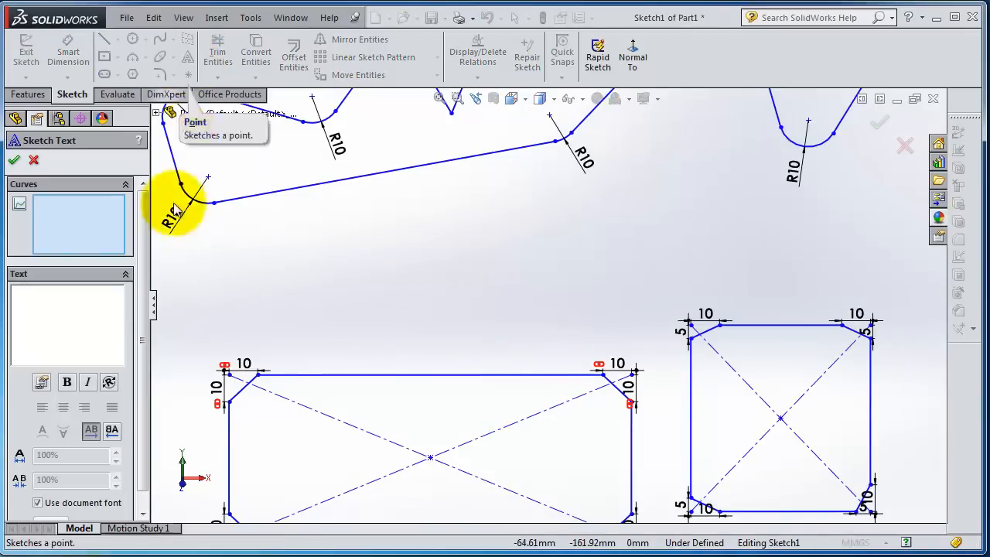
pyautogui.moveTo(34, 198)
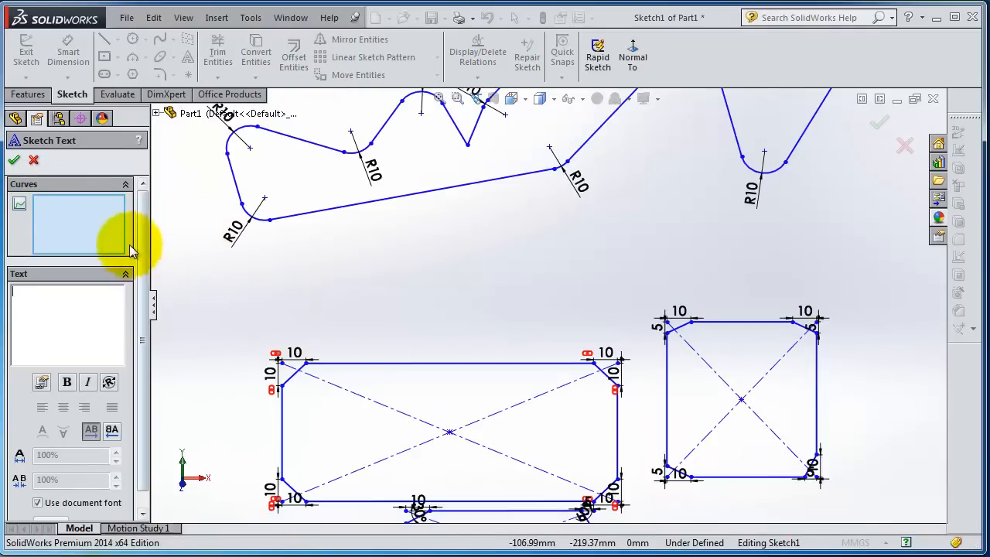
pyautogui.click(399, 362)
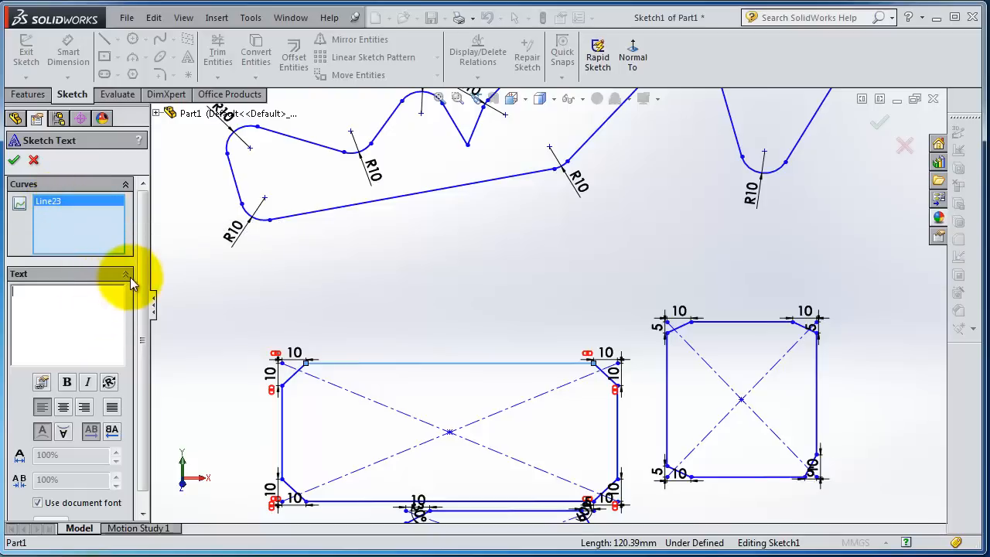
pyautogui.write('SolidWork')
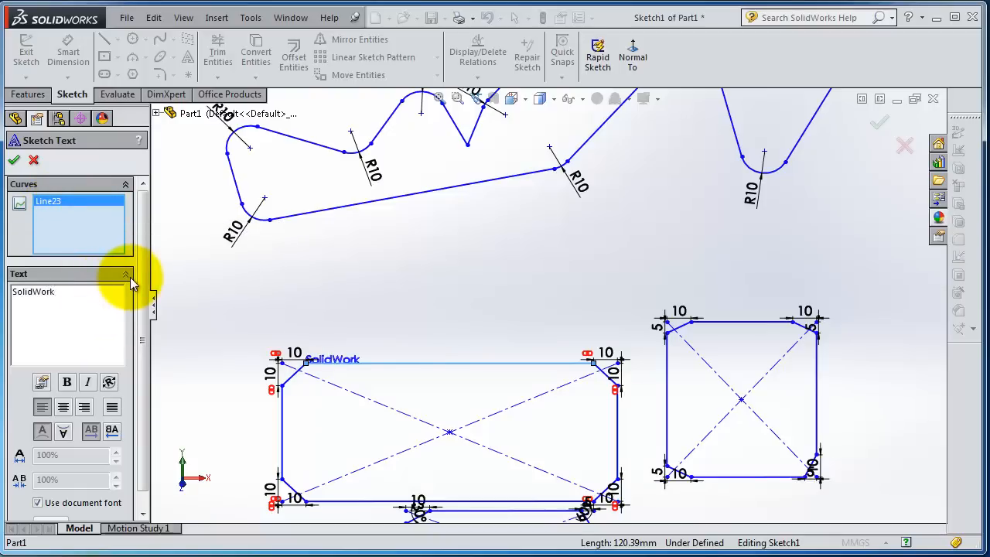
pyautogui.write('s Tutori')
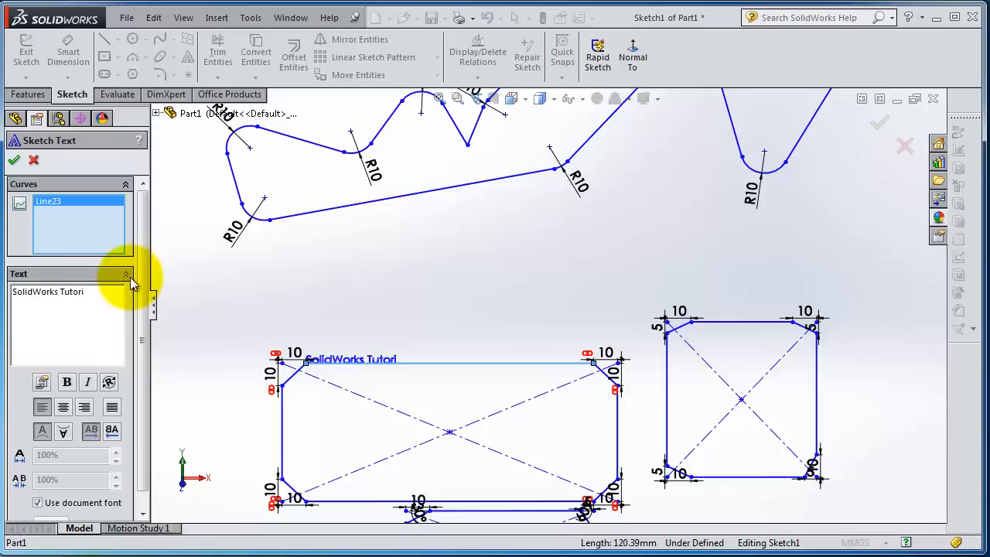
pyautogui.write('al')
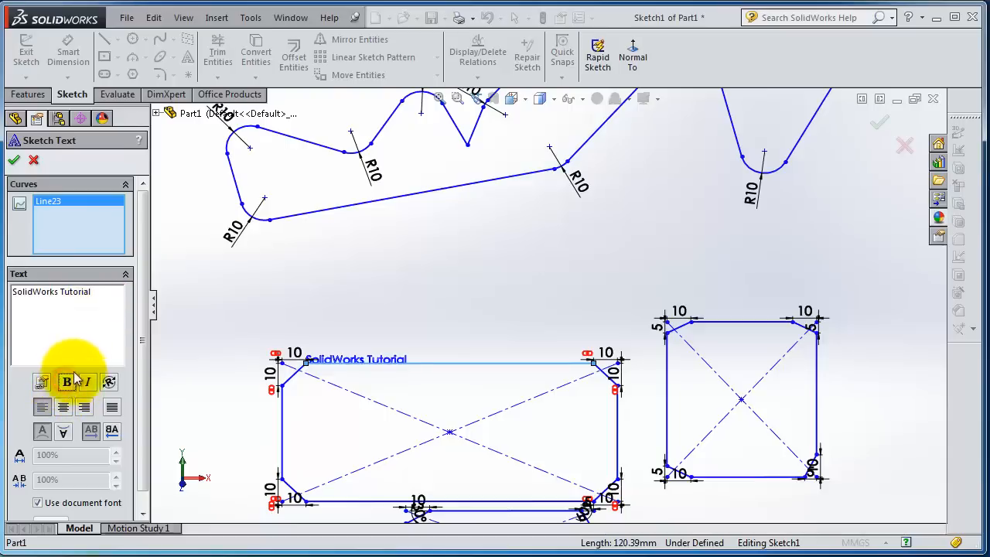
# - Adjust the text's style, rotation, flip and alignment on Line23, then accept it
pyautogui.click(66, 382)
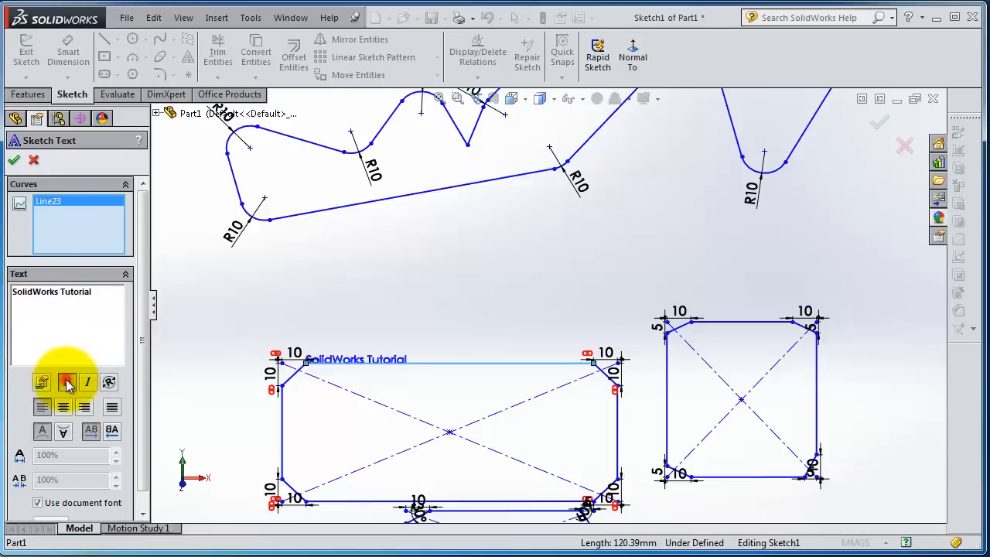
pyautogui.click(67, 380)
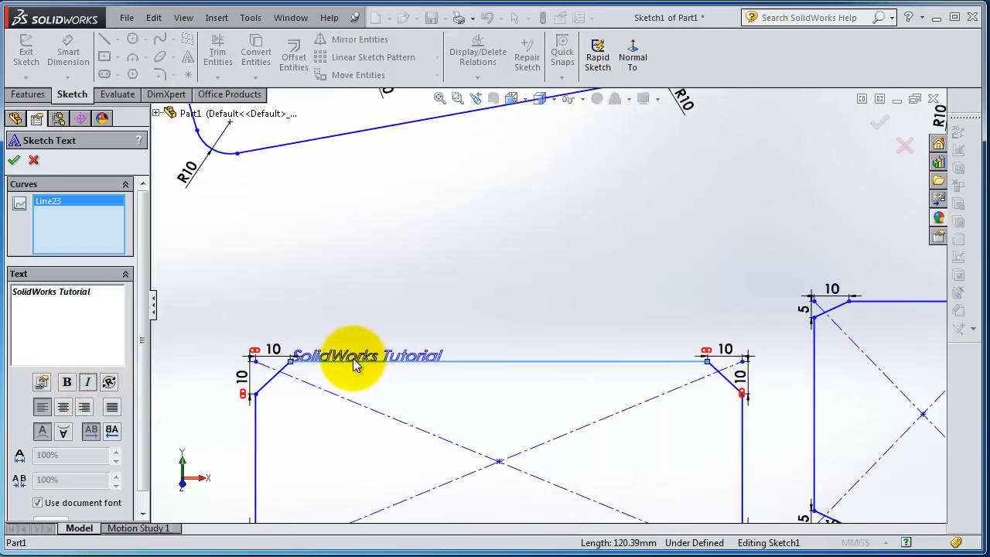
pyautogui.click(108, 382)
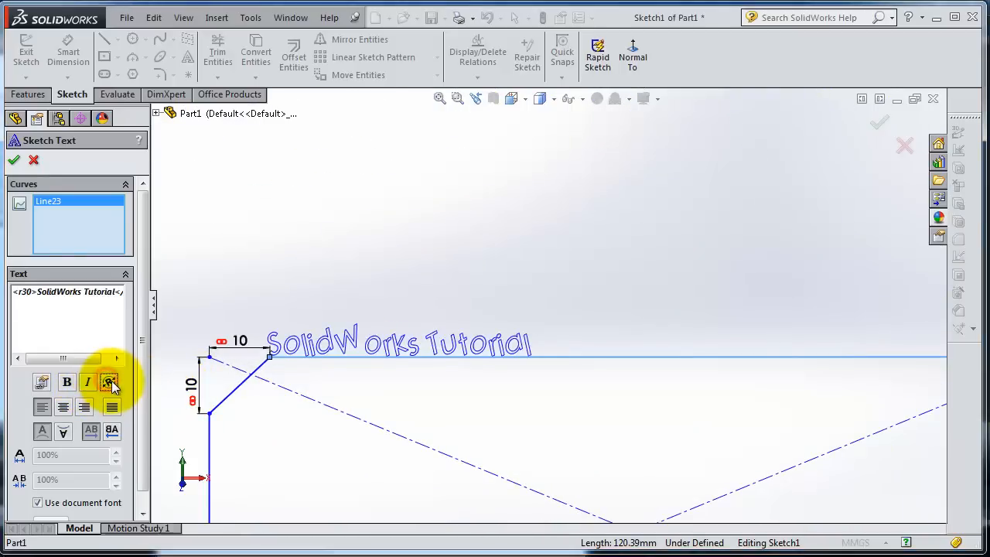
pyautogui.moveTo(142, 356)
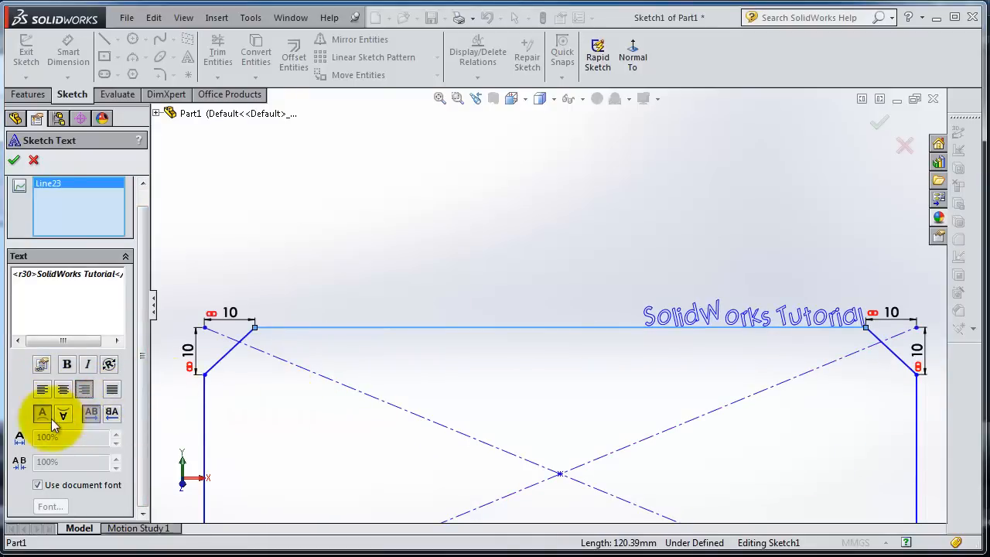
pyautogui.click(62, 413)
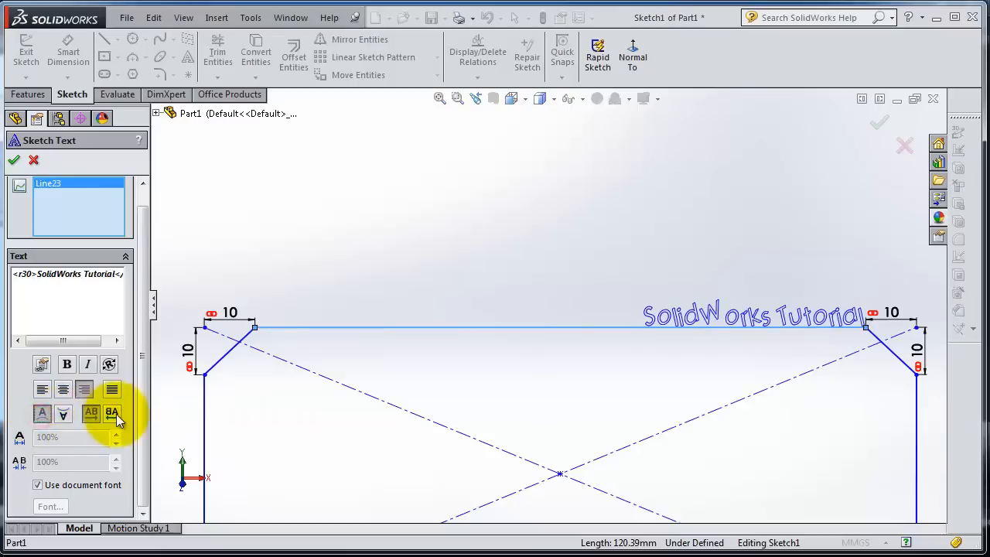
pyautogui.click(111, 412)
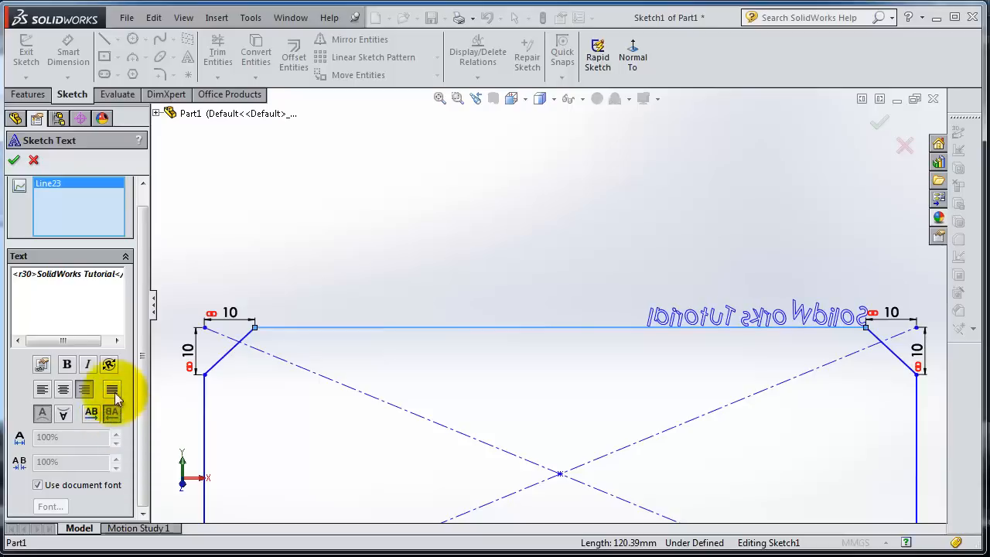
pyautogui.click(112, 364)
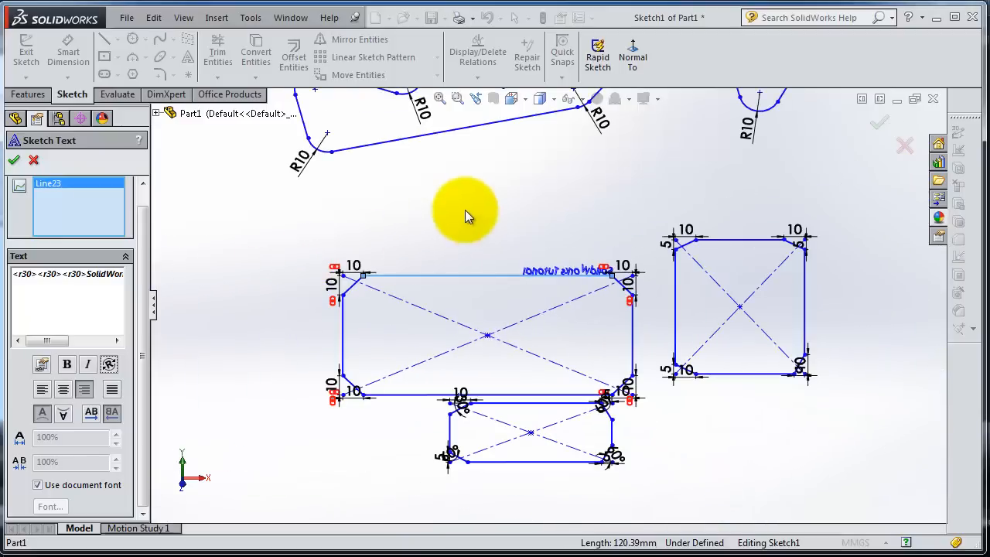
pyautogui.click(12, 159)
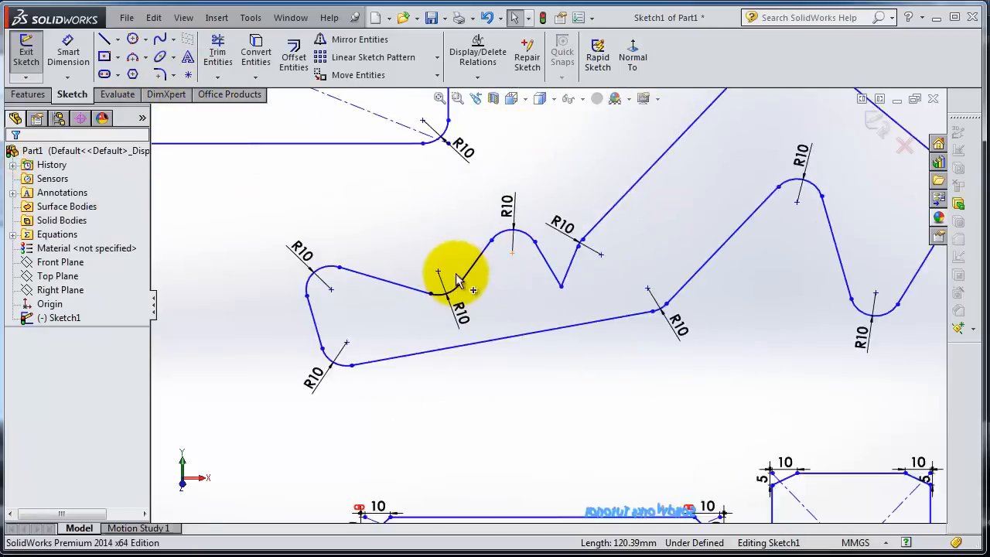
# - Add 'Hello to SolidWorks' text along Arc8 and Line17, flipped vertical to read upright, and accept it
pyautogui.click(187, 60)
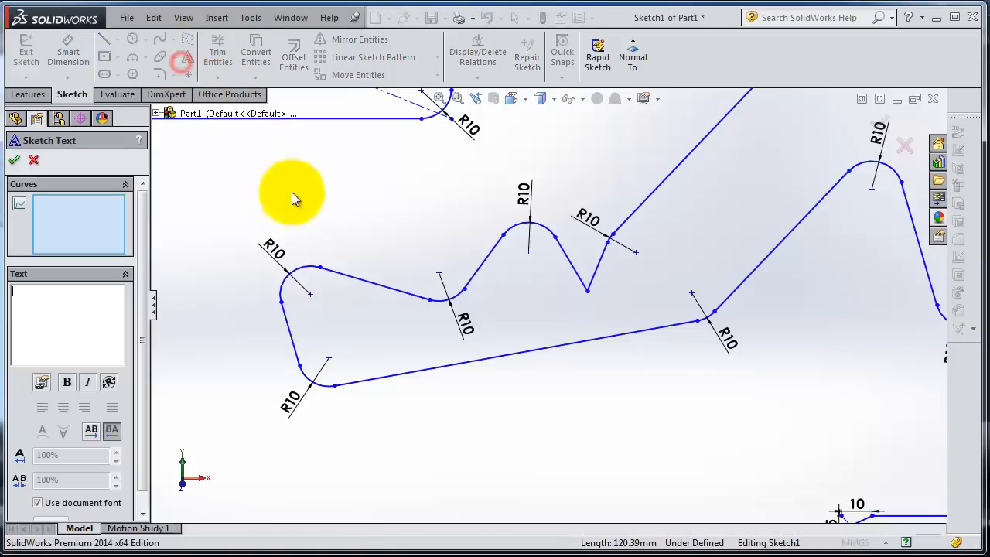
pyautogui.moveTo(302, 275)
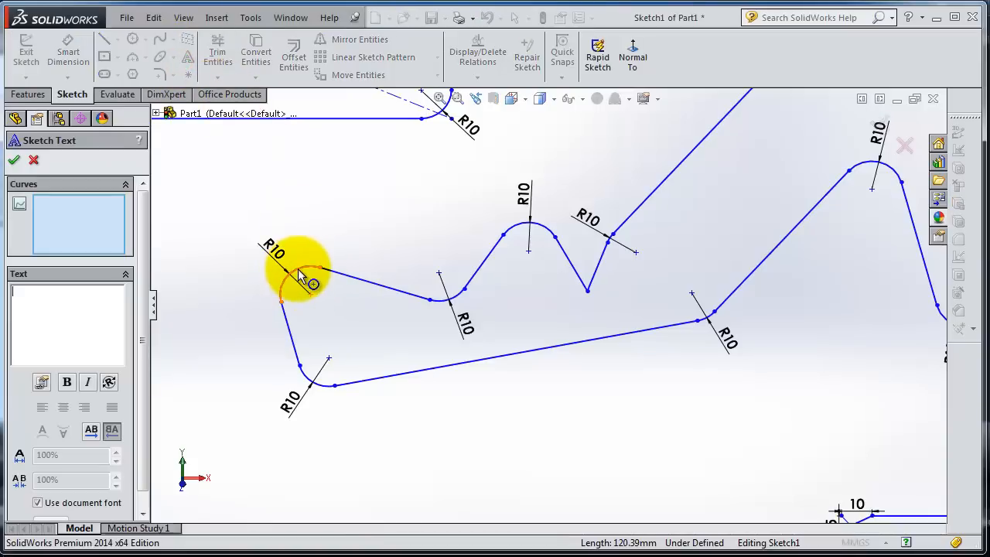
pyautogui.click(348, 275)
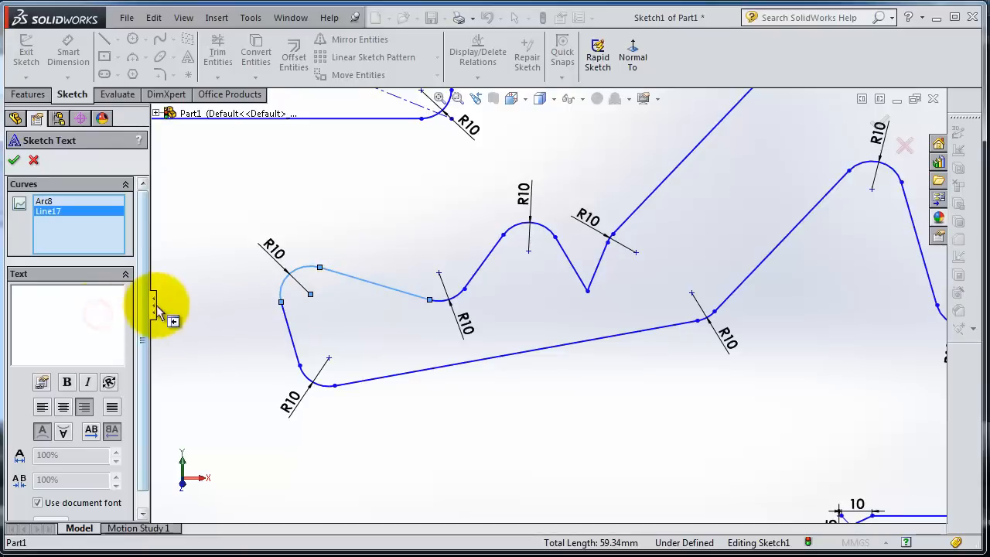
pyautogui.write('Hello')
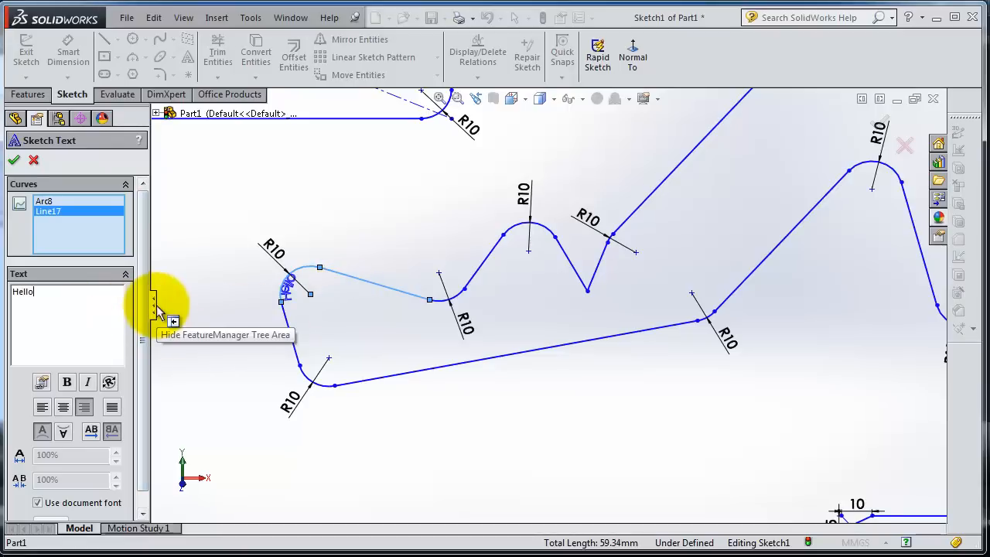
pyautogui.write('to Solid')
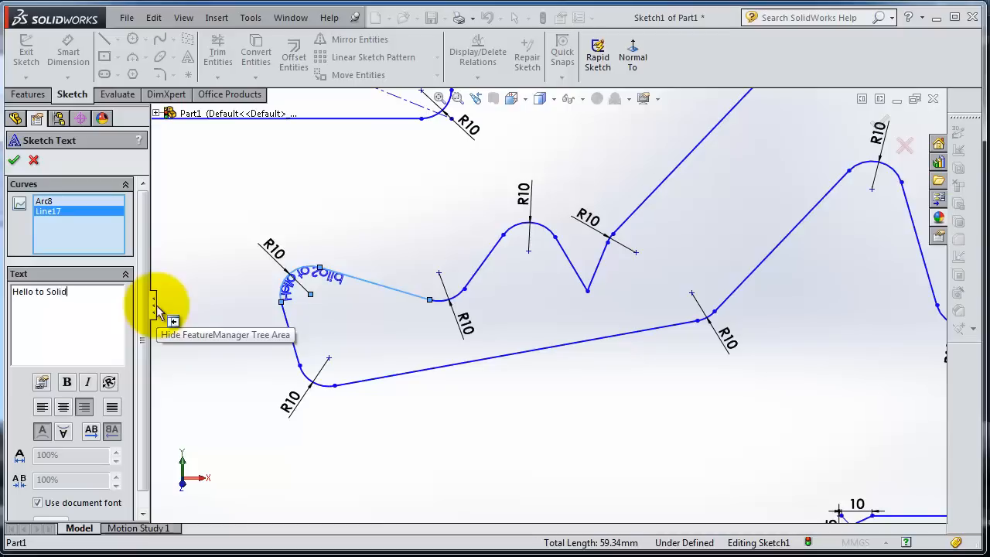
pyautogui.write('Works')
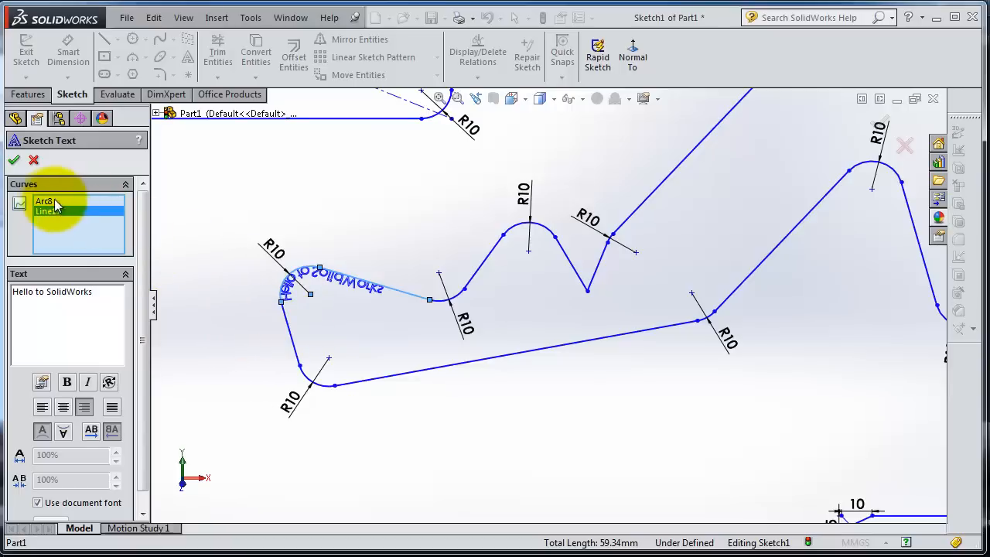
pyautogui.moveTo(48, 211)
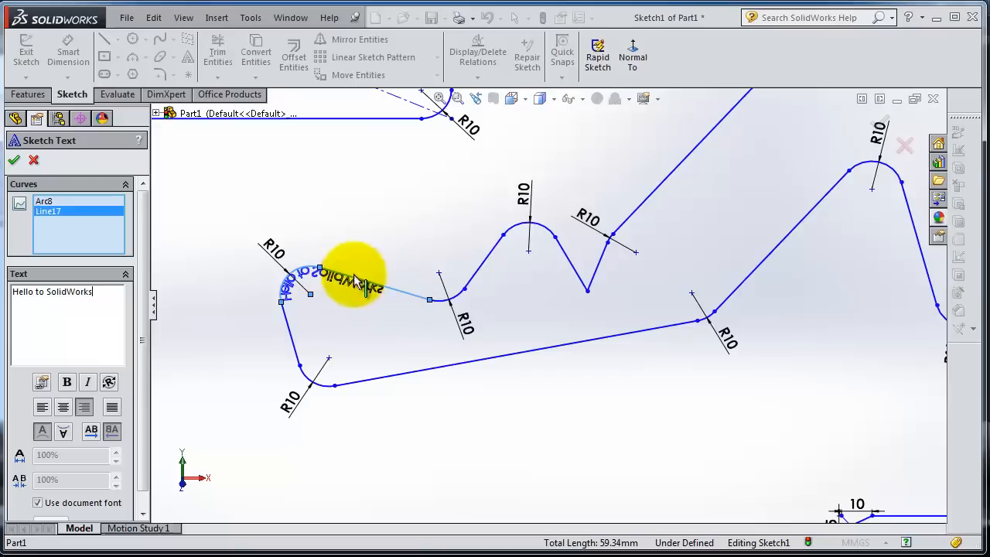
pyautogui.click(62, 430)
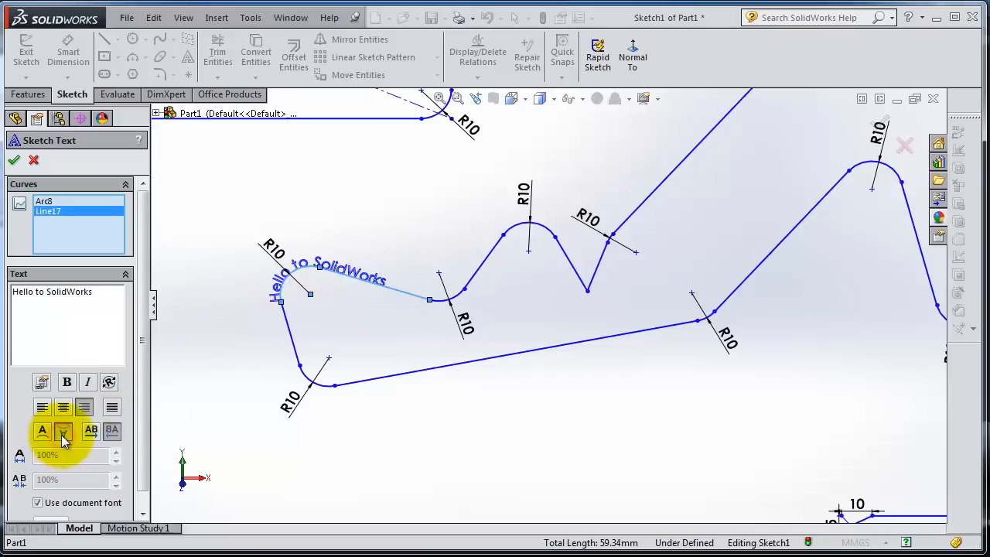
pyautogui.moveTo(266, 373)
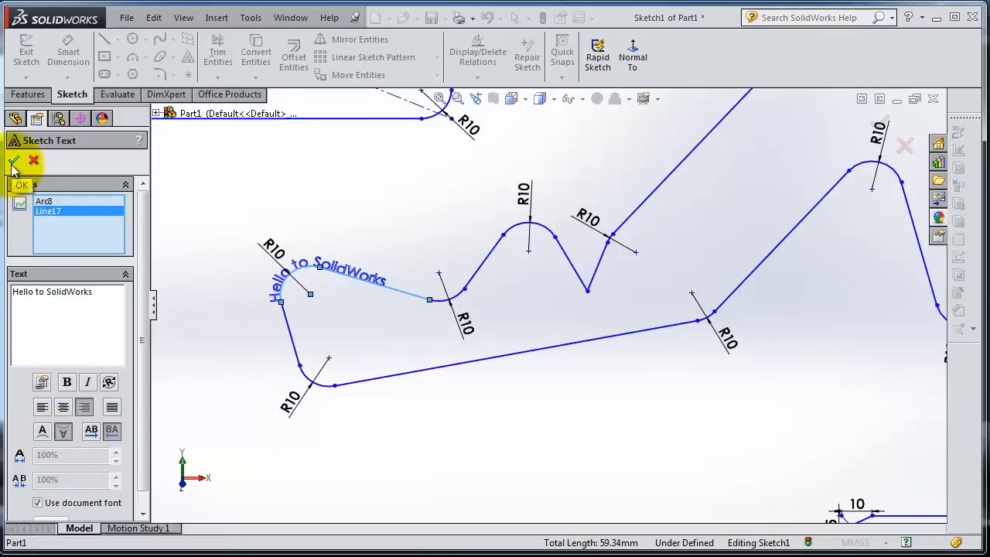
pyautogui.click(13, 160)
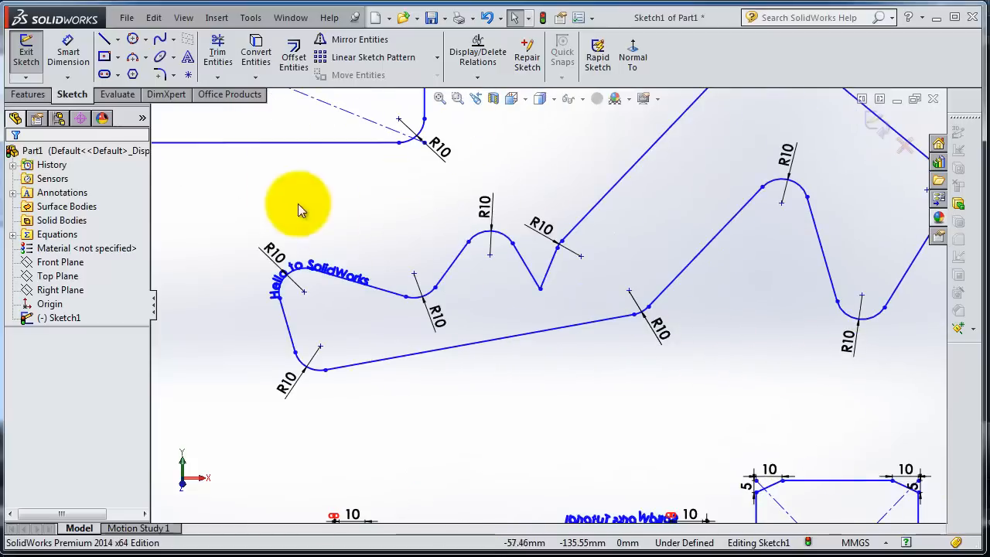
pyautogui.moveTo(189, 75)
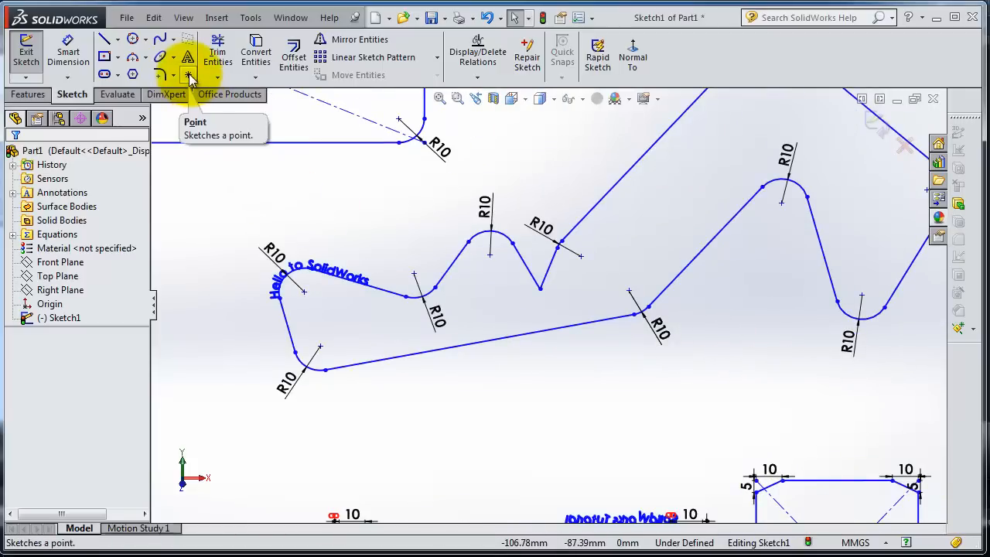
# - Place a standalone sketch point in empty space left of the curved profile
pyautogui.click(189, 75)
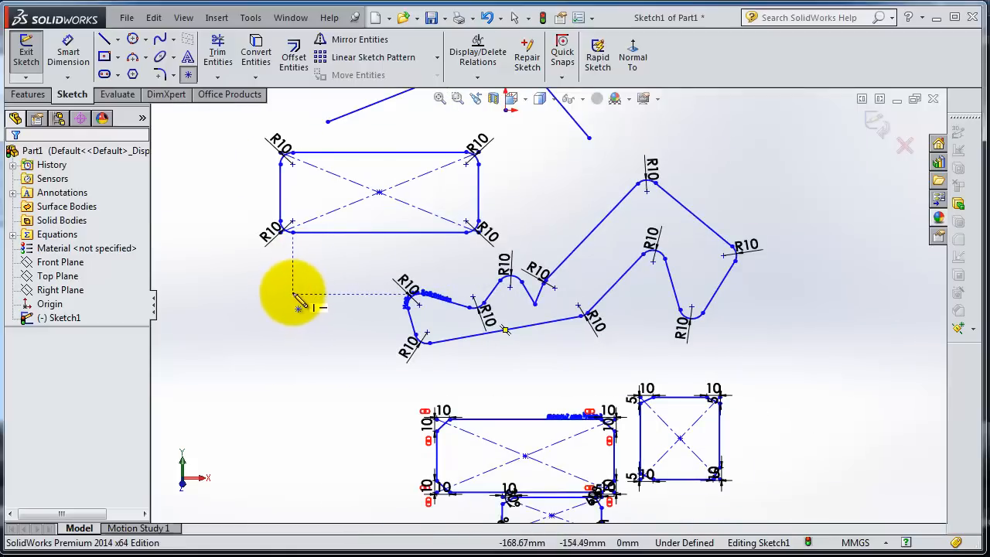
pyautogui.click(293, 294)
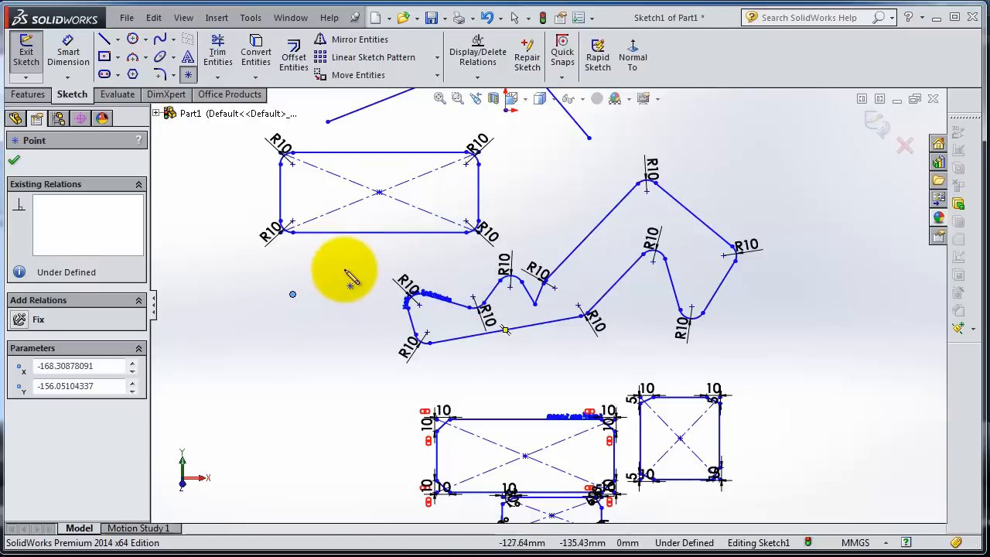
pyautogui.click(14, 158)
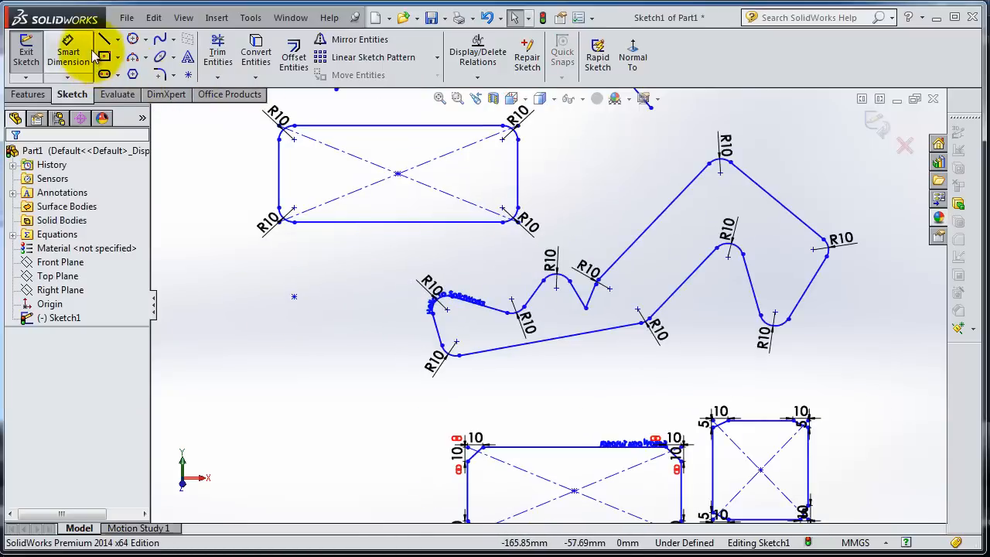
pyautogui.click(105, 39)
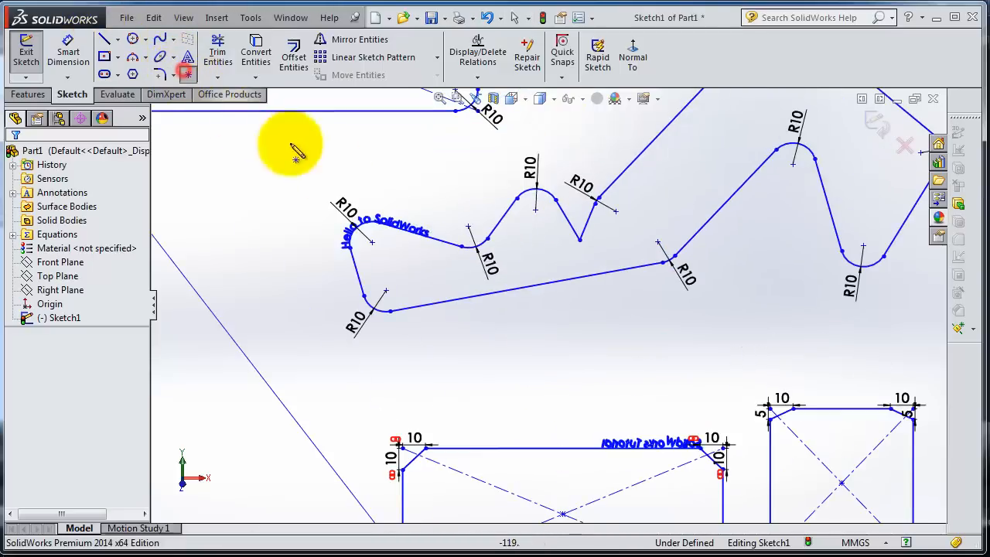
# - Place a coincident sketch point on the curved profile's lower line
pyautogui.click(487, 293)
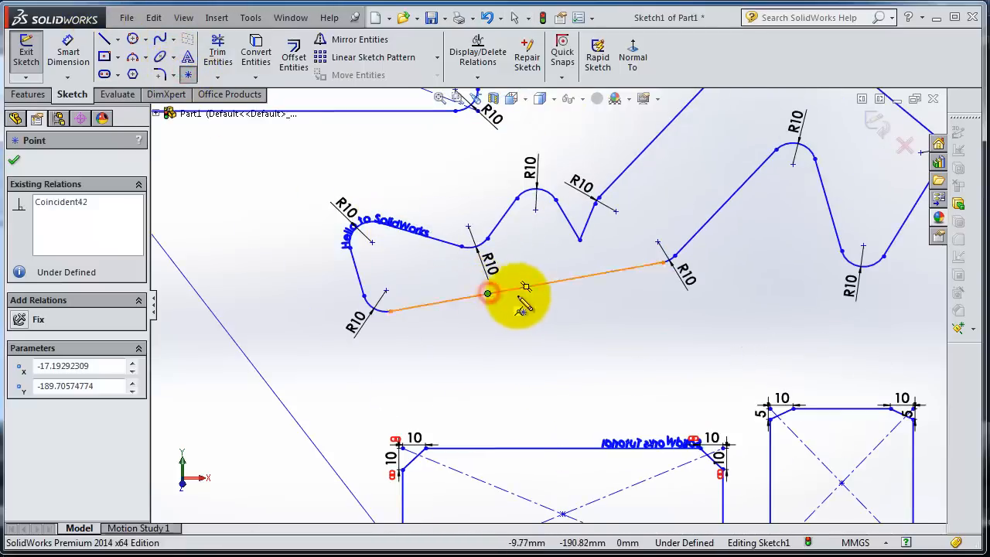
pyautogui.moveTo(600, 291)
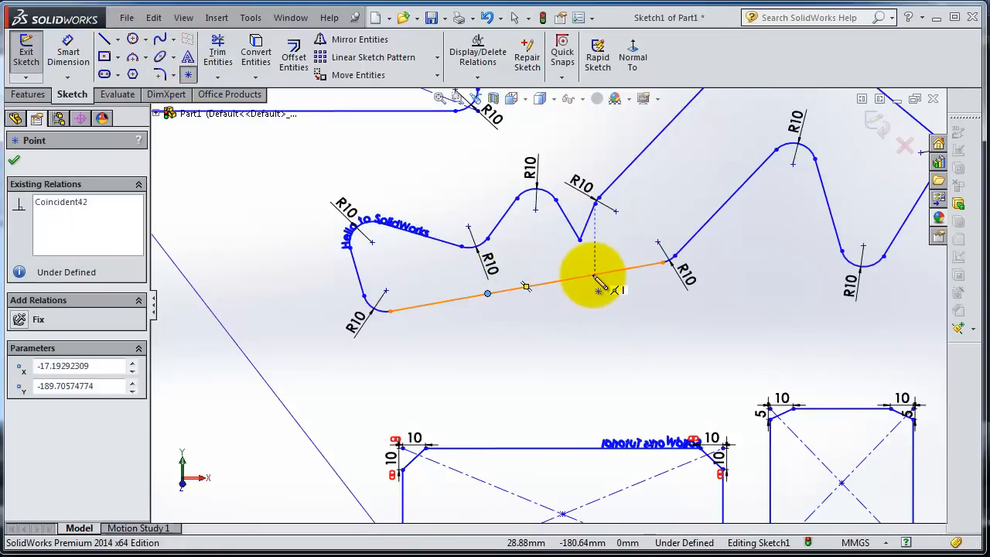
pyautogui.moveTo(619, 286)
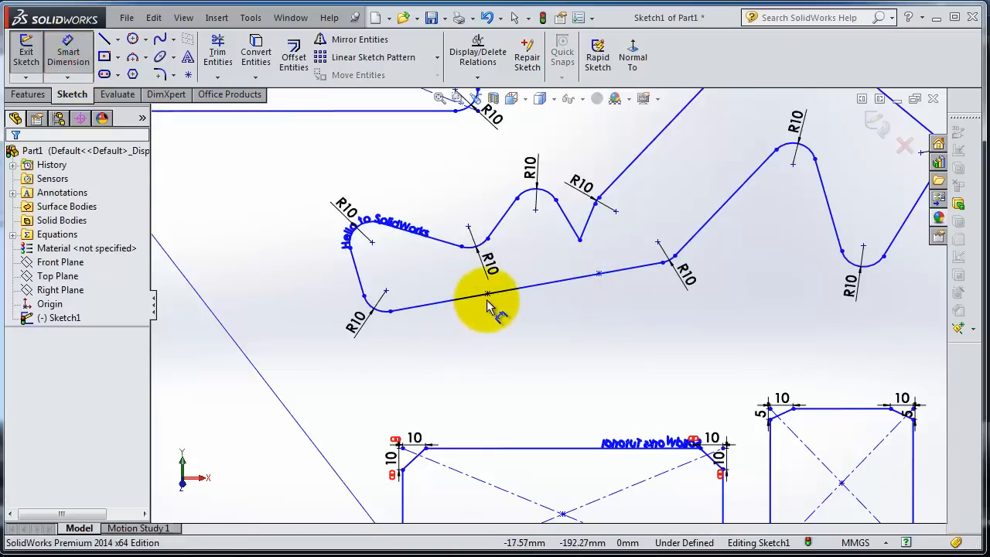
# - Dimension the two point spacings along the lower line at 50 mm each
pyautogui.click(486, 292)
pyautogui.write('50')
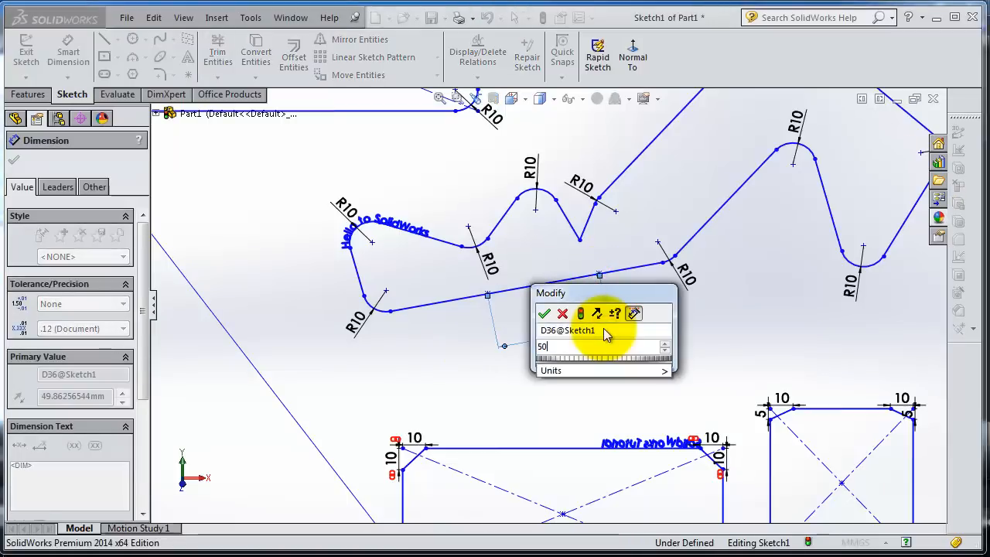
pyautogui.click(544, 313)
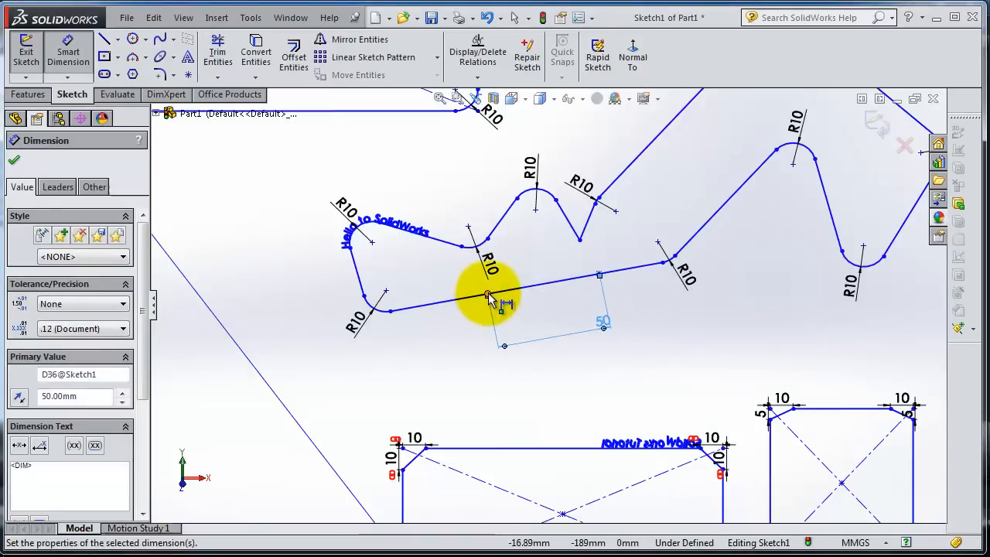
pyautogui.click(390, 310)
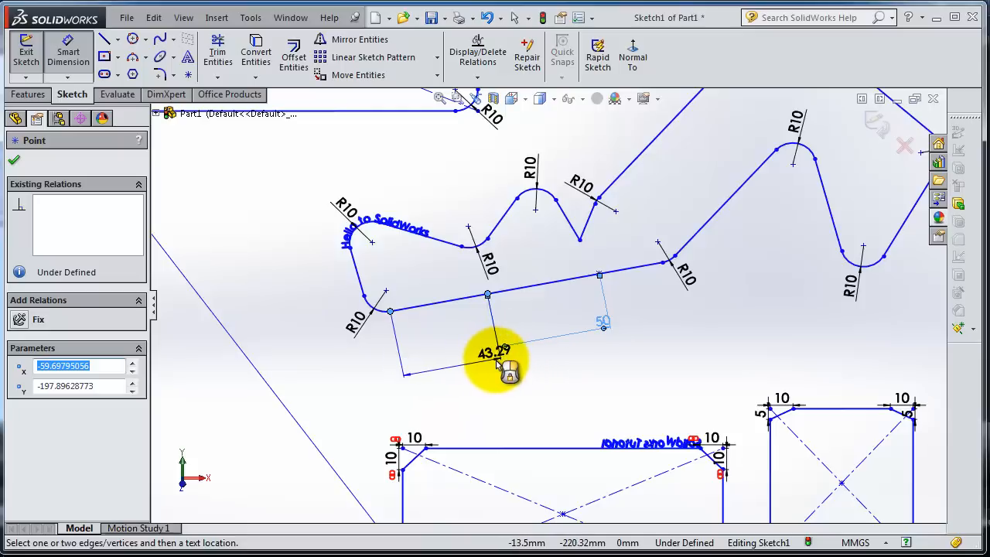
pyautogui.click(495, 353)
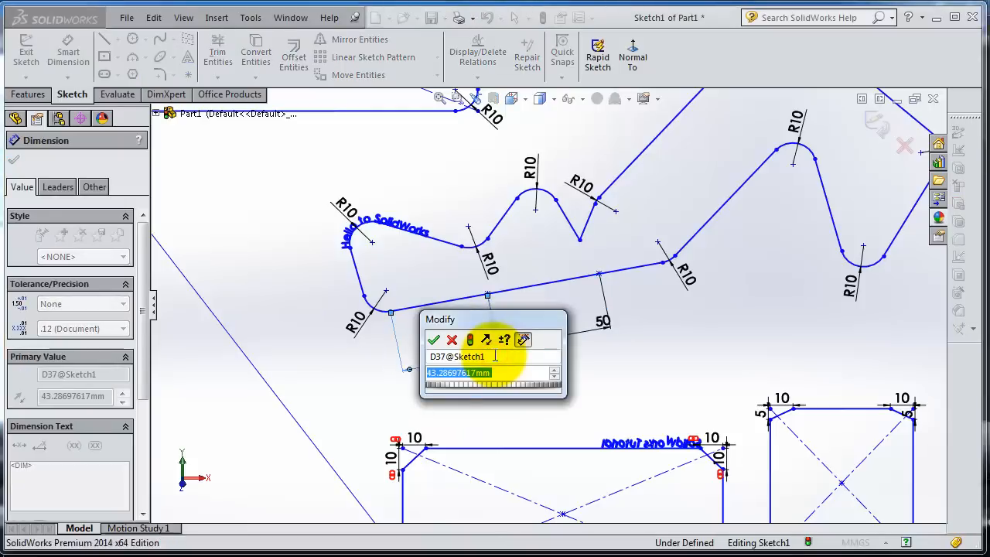
pyautogui.click(433, 340)
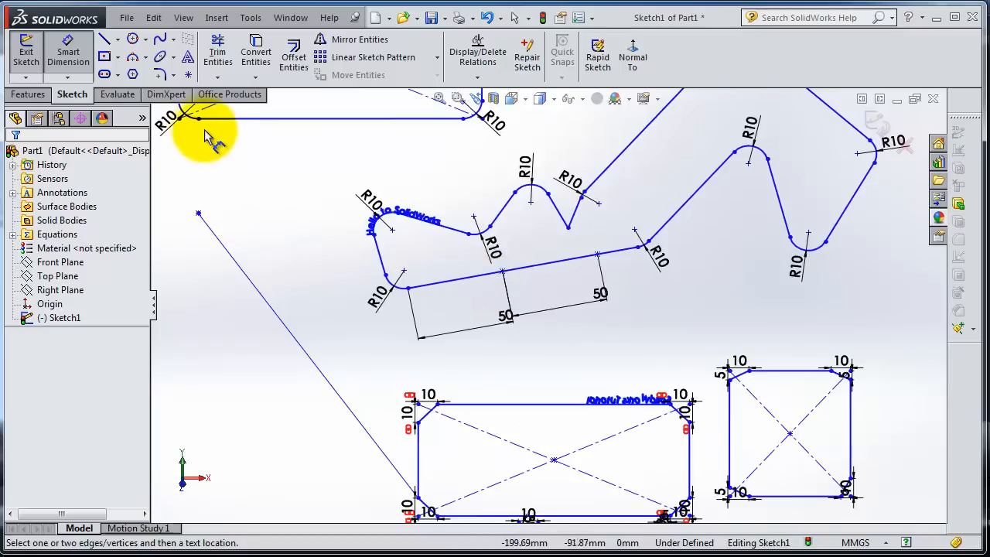
# - Dimension the vertical distance to the standalone point at 50 mm
pyautogui.click(256, 151)
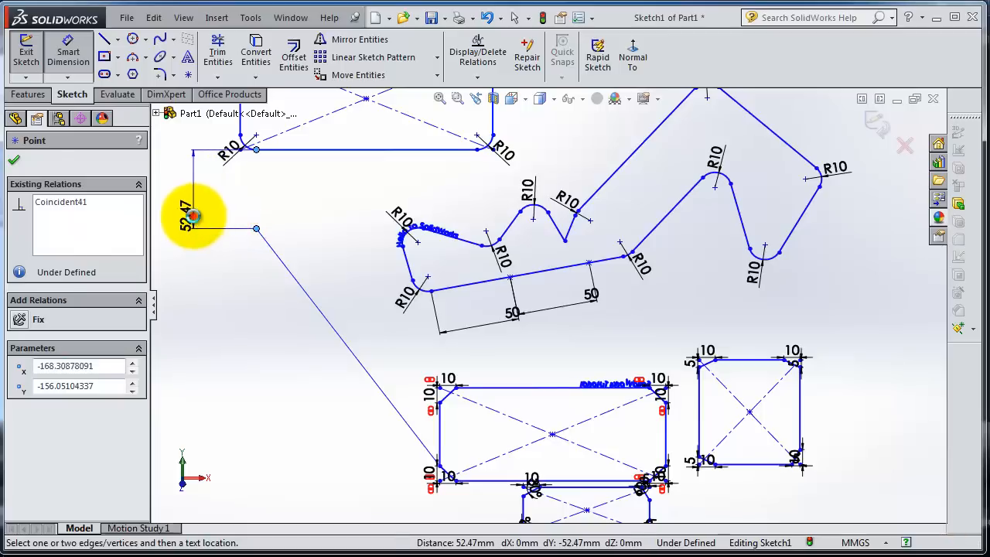
pyautogui.click(193, 217)
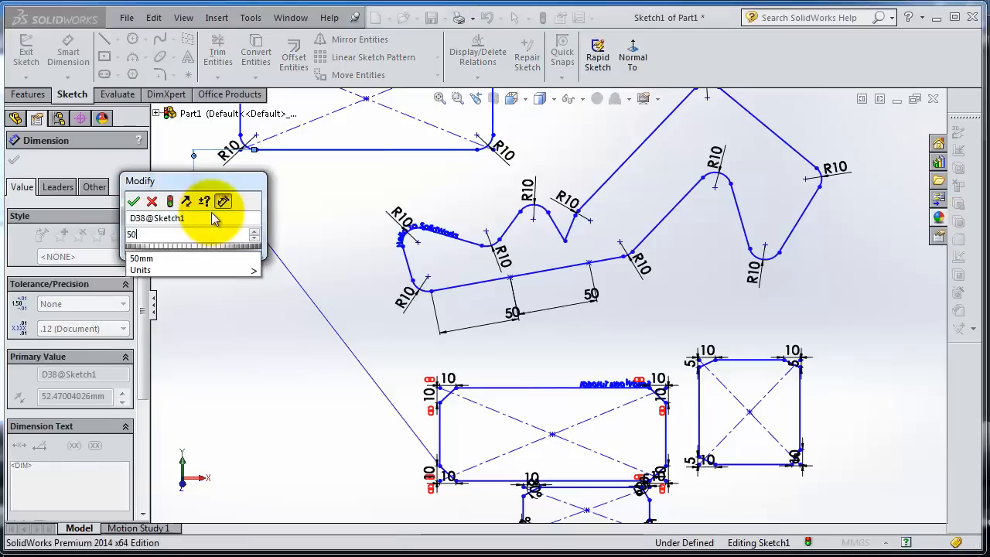
pyautogui.click(133, 201)
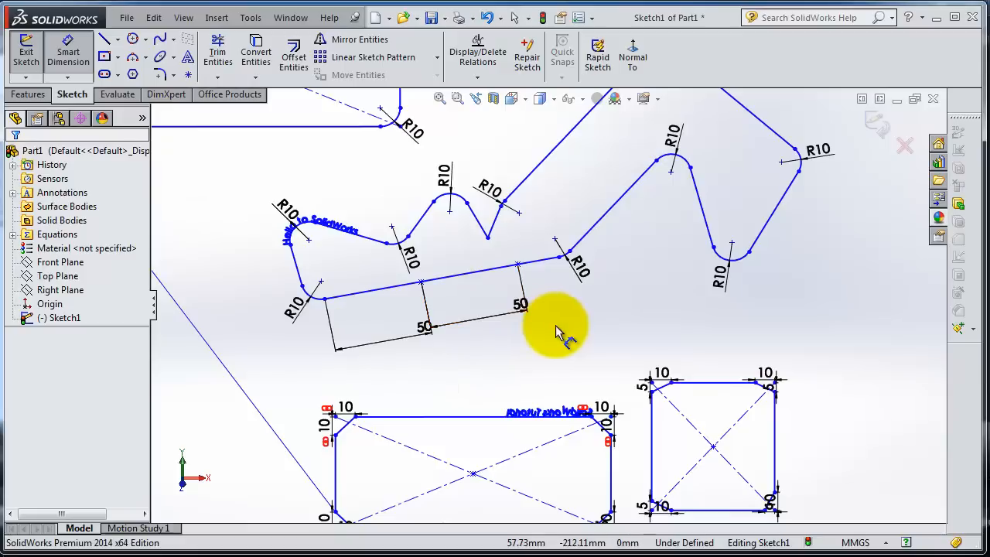
pyautogui.moveTo(580, 343)
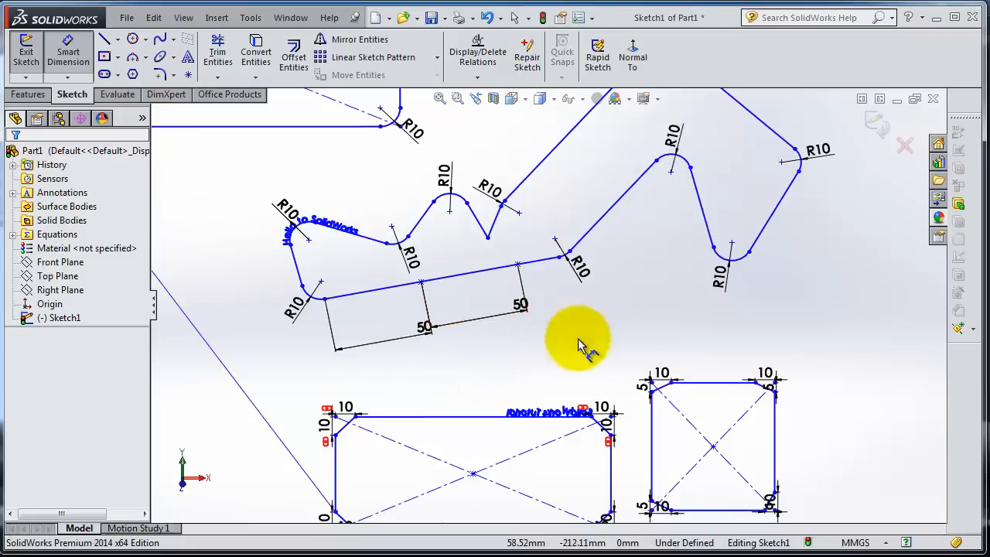